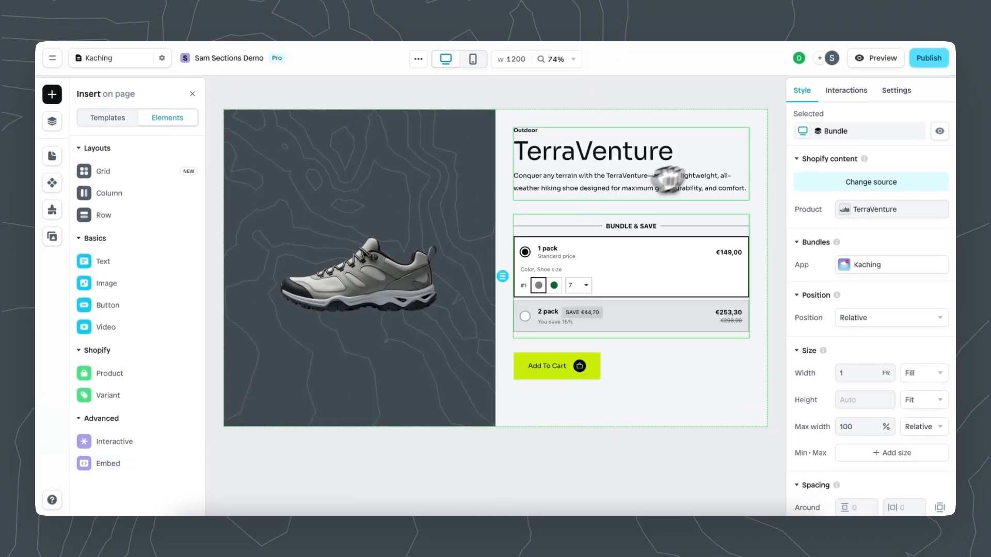
# - Preview the Kaching page, then switch to the Kaching (copy) page in the page selector
pyautogui.click(875, 58)
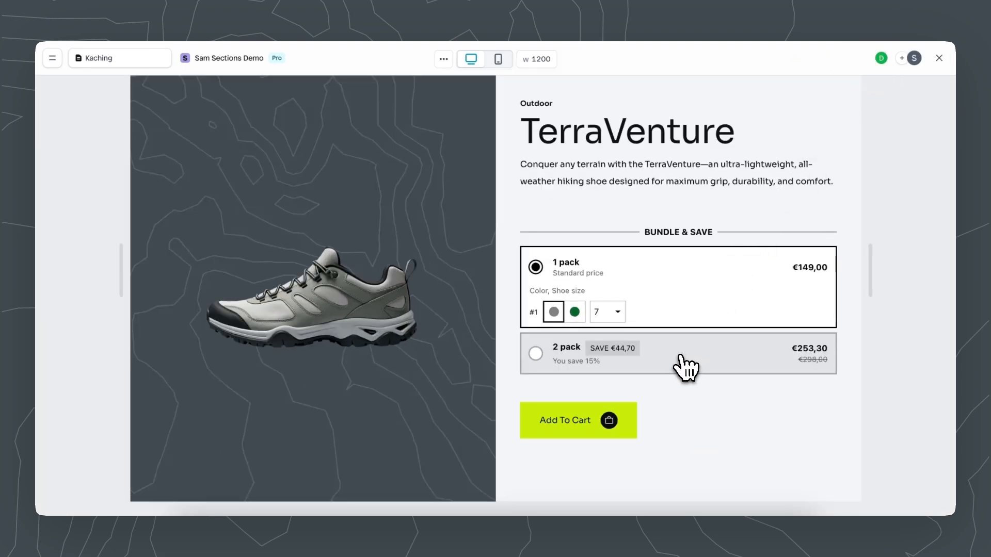
pyautogui.click(677, 354)
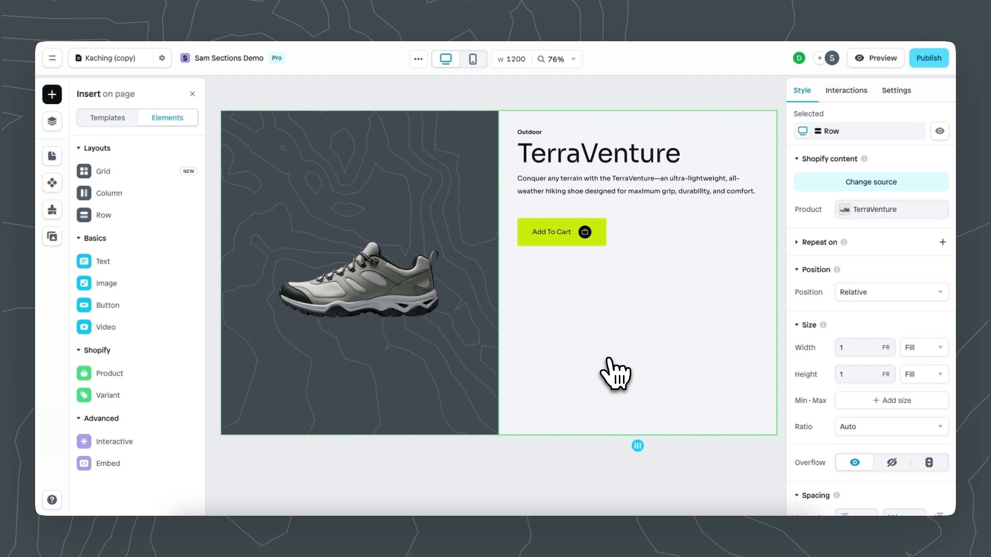
# - Open the Embed insert options, which list Kaching Bundles
pyautogui.click(107, 464)
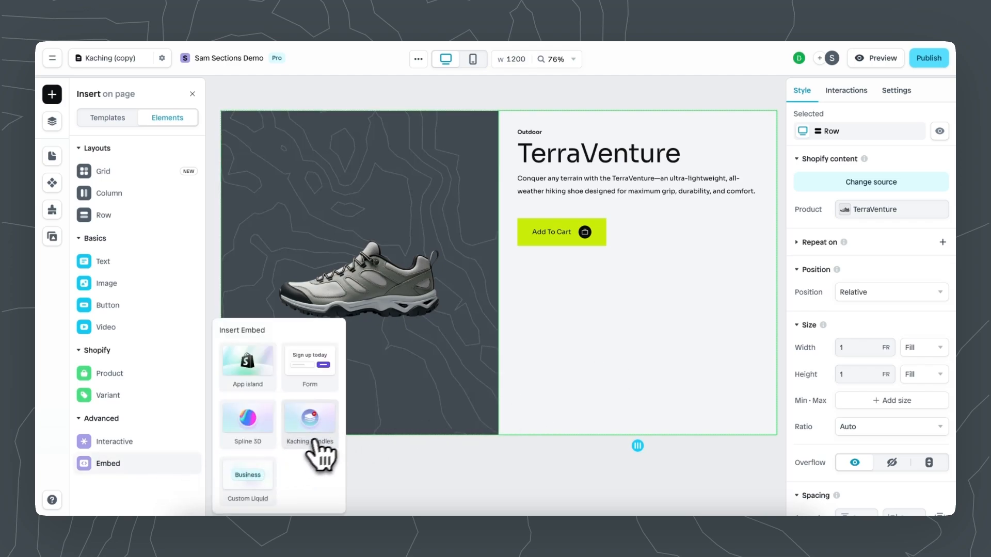
pyautogui.moveTo(335, 442)
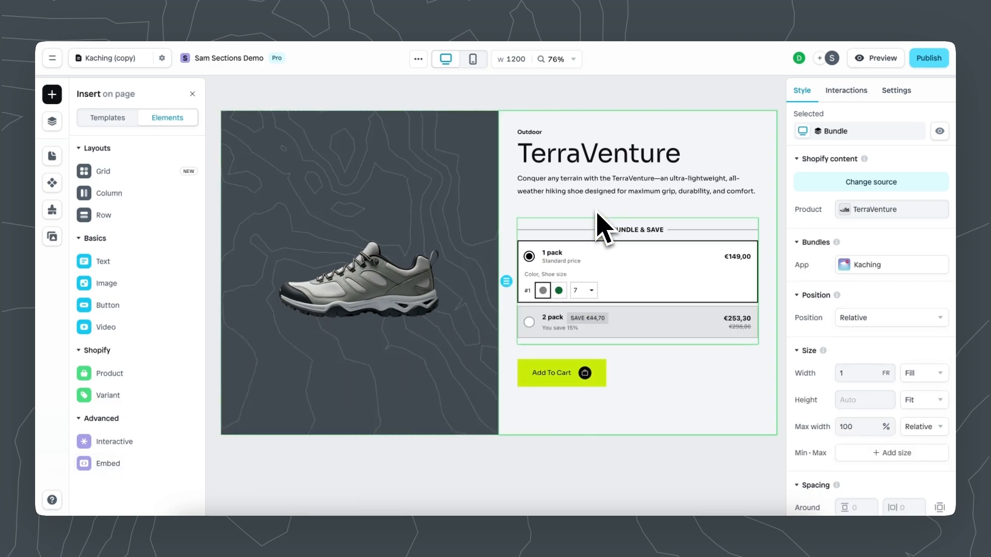
pyautogui.moveTo(794, 272)
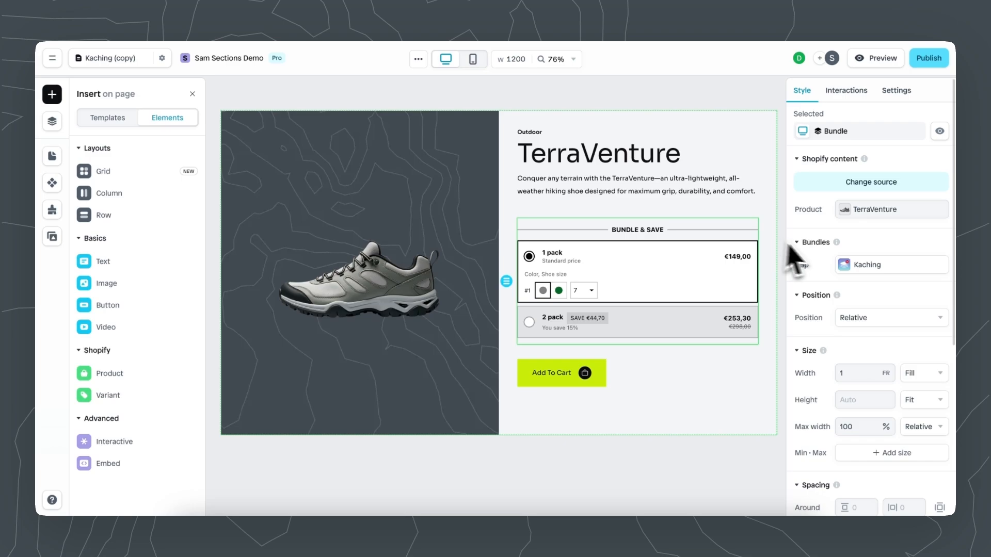
pyautogui.click(891, 265)
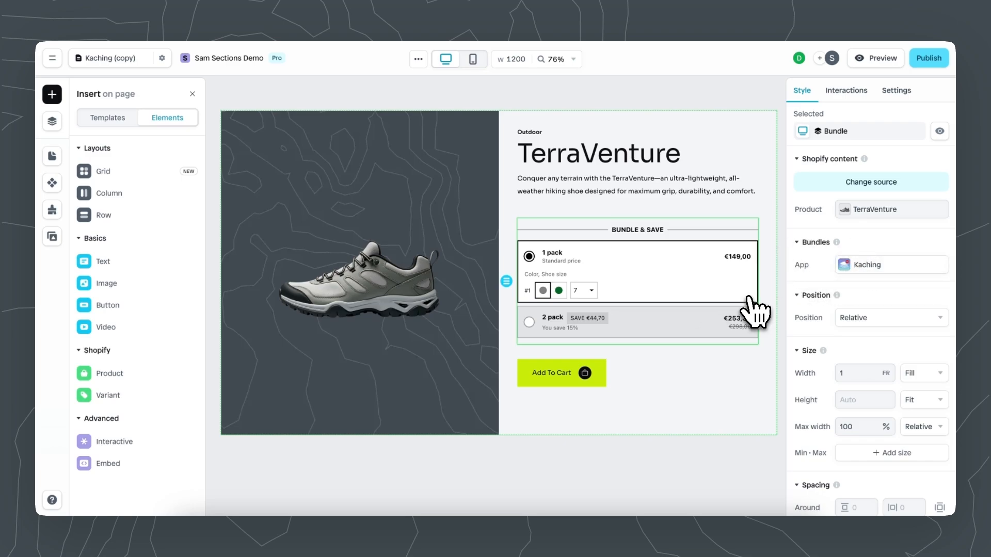
pyautogui.moveTo(663, 331)
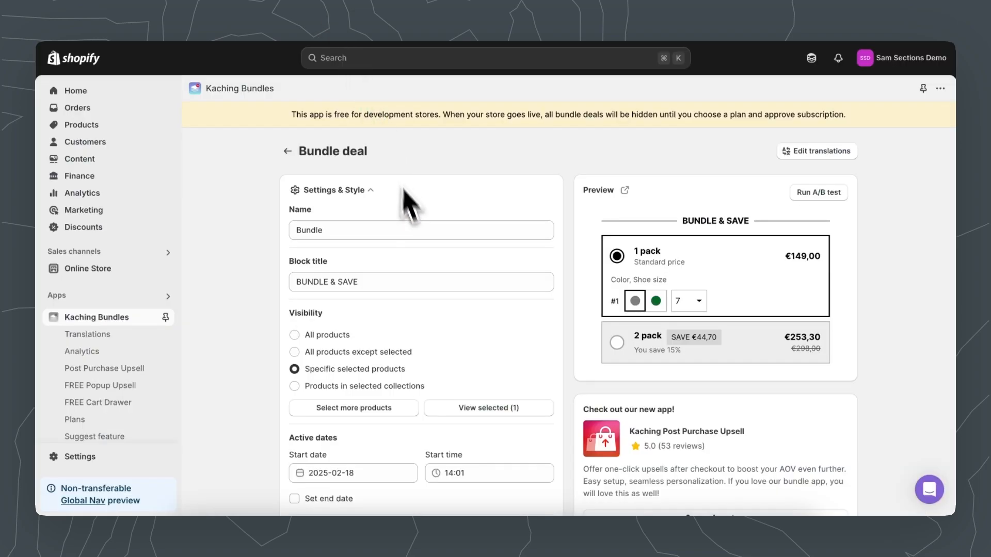
pyautogui.moveTo(281, 350)
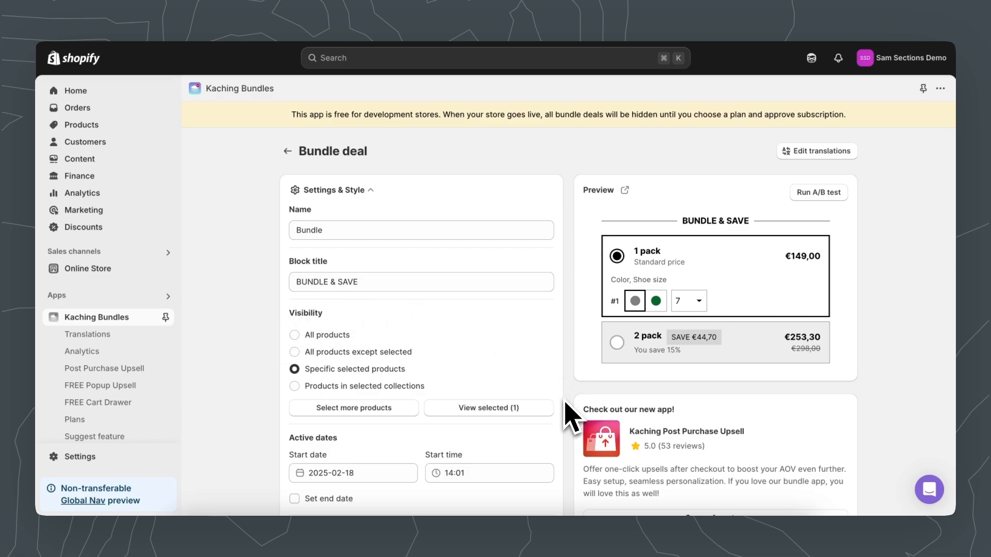
# - View the Kaching Bundles deal's Settings & Style with its preview
pyautogui.click(488, 407)
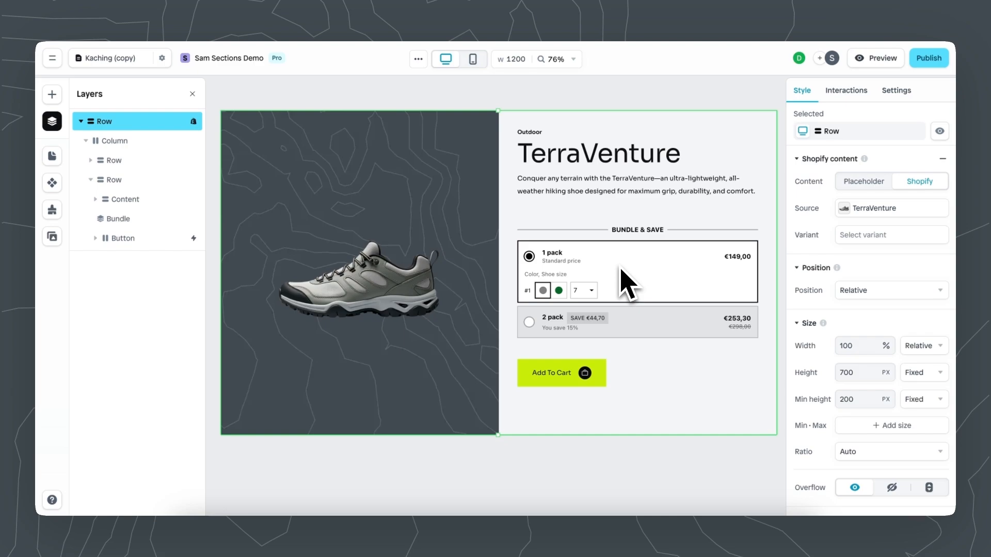
# - Switch the Row's product to Ripper and back to TerraVenture, then publish the page
pyautogui.click(892, 208)
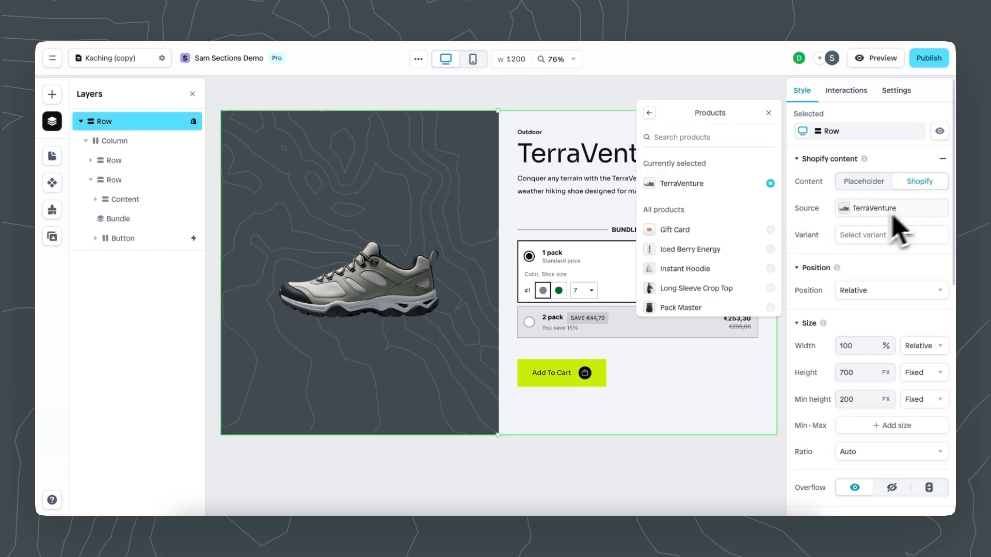
pyautogui.click(671, 245)
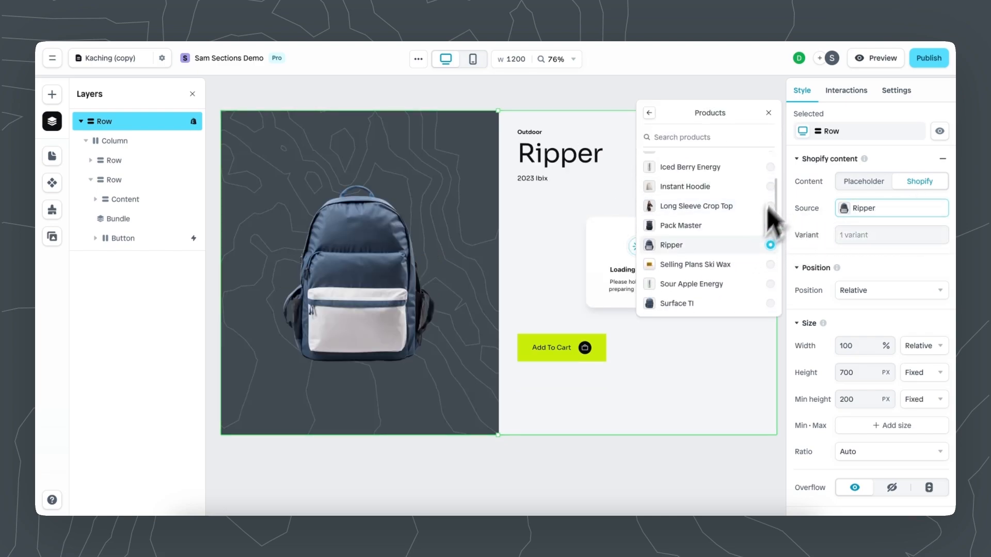
pyautogui.click(671, 245)
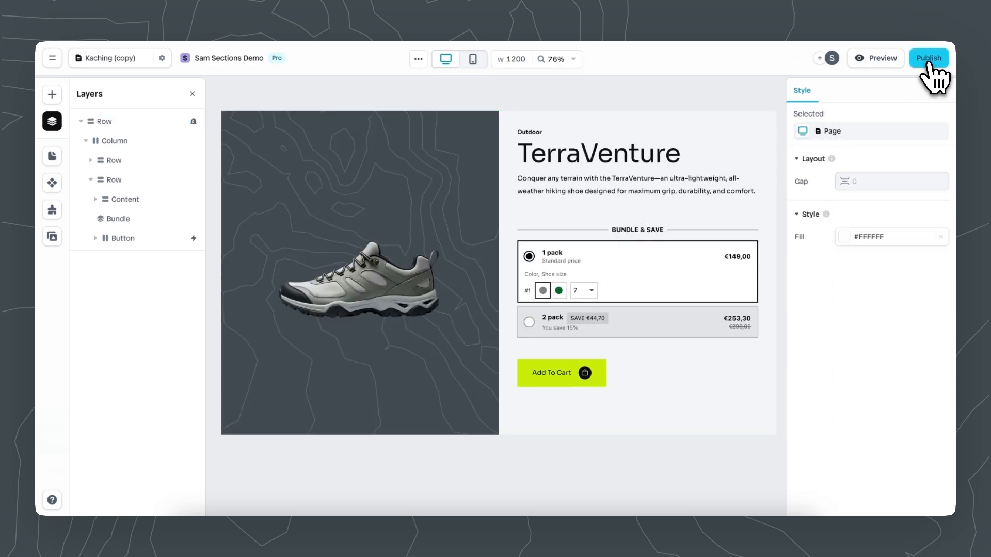
pyautogui.click(928, 57)
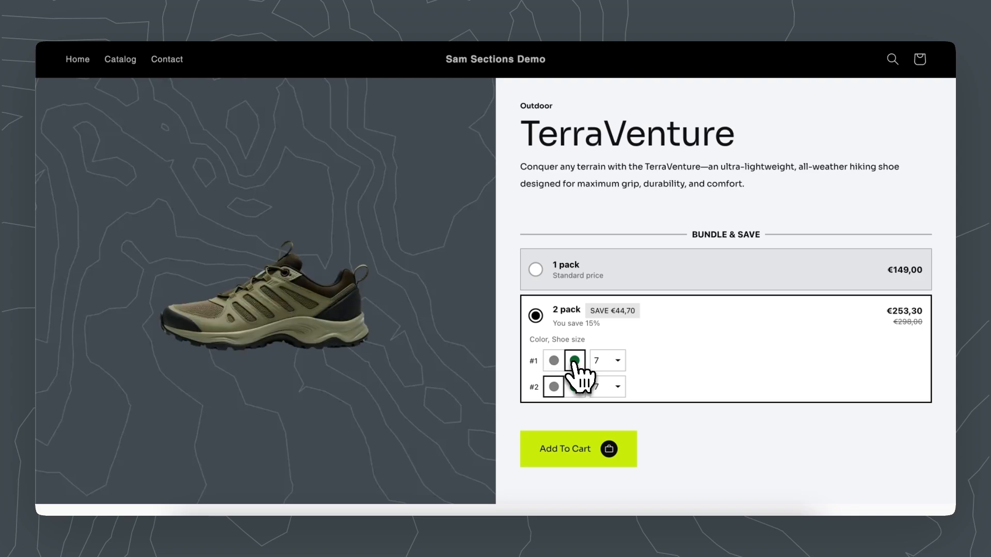
# - Select the 1 pack option in the live Bundle & Save block
pyautogui.click(535, 269)
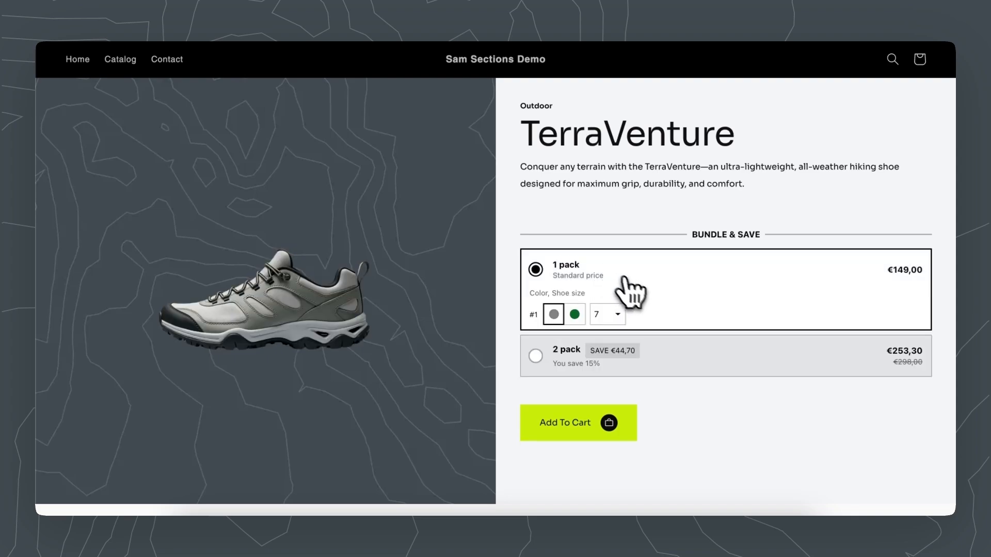
pyautogui.moveTo(660, 302)
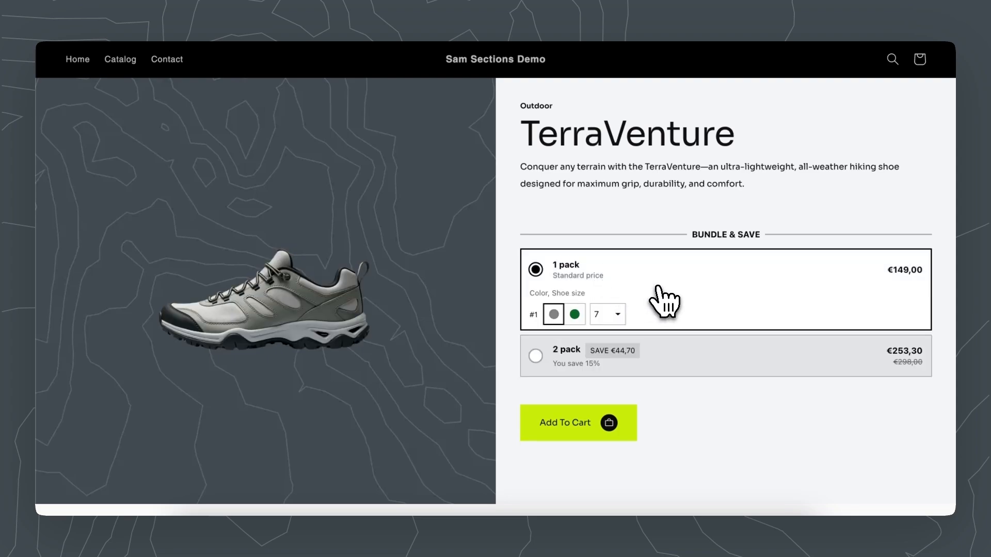